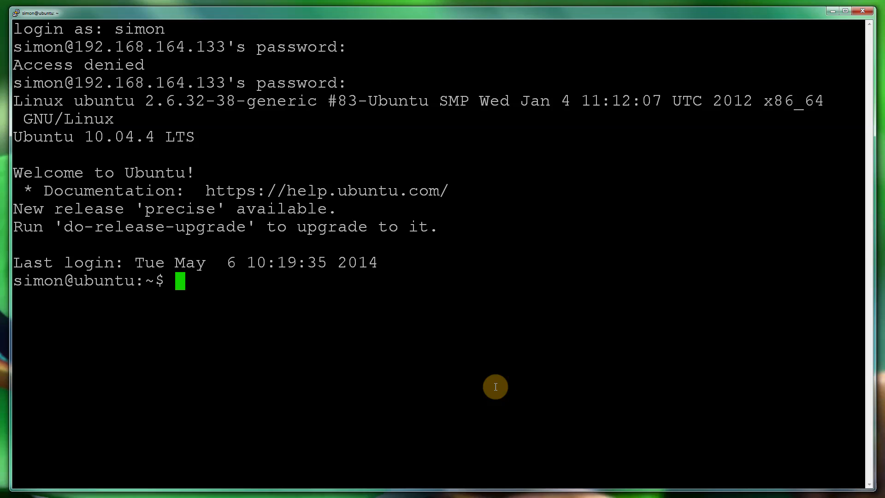
Start a command with 'sudo' at the Ubuntu 10.04.4 LTS shell prompt.
text(sudo)
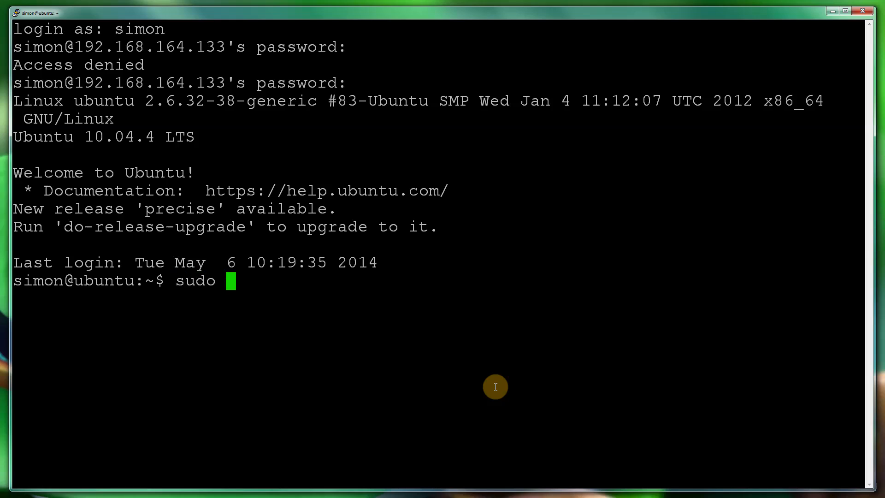
Complete and run 'sudo do-release-upgrade' to begin upgrading to precise.
text(do-r)
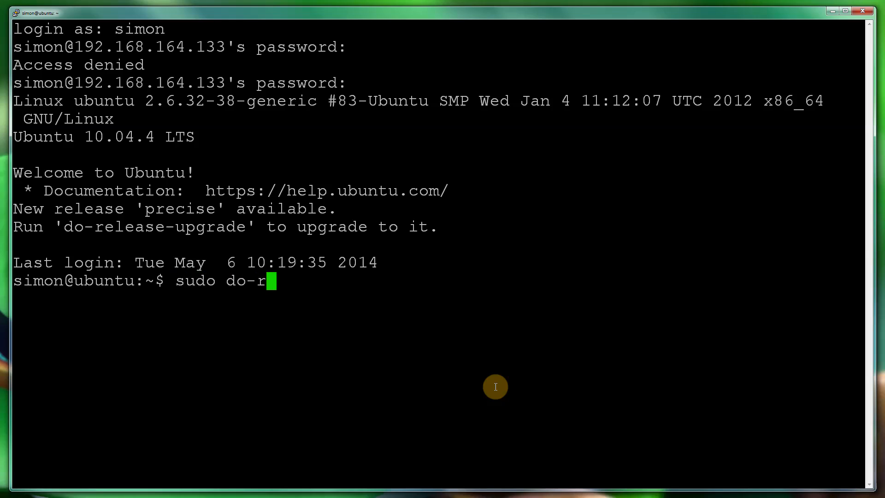
text(lease-)
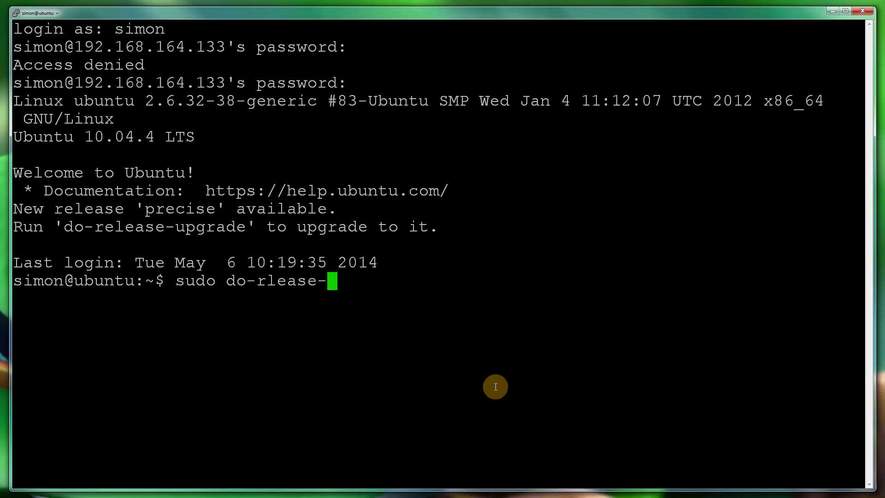
text(upgrade)
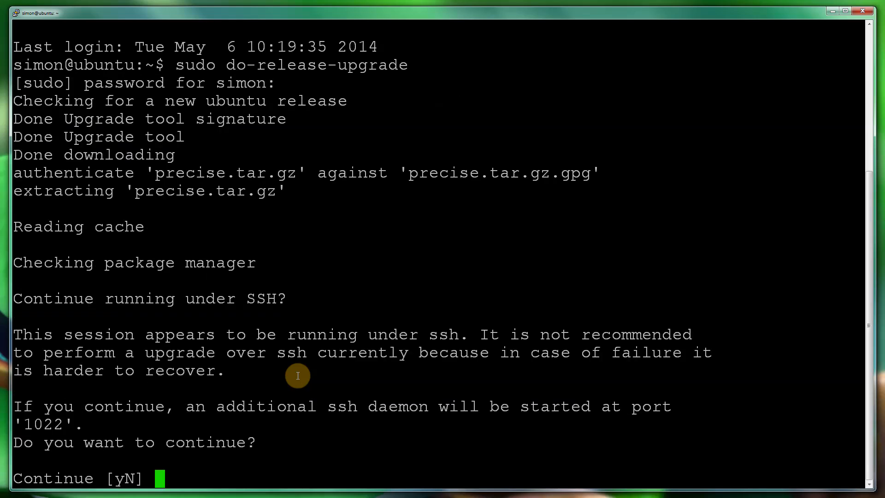
mouse_move(382, 414)
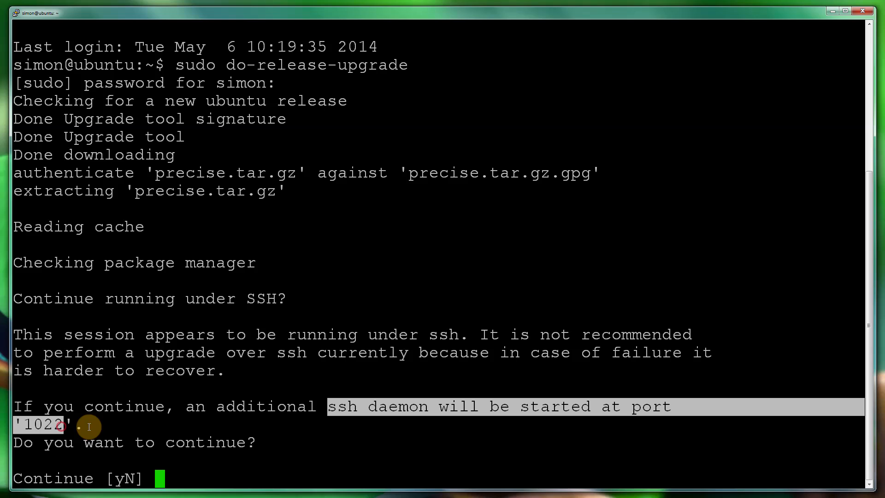
mouse_move(182, 449)
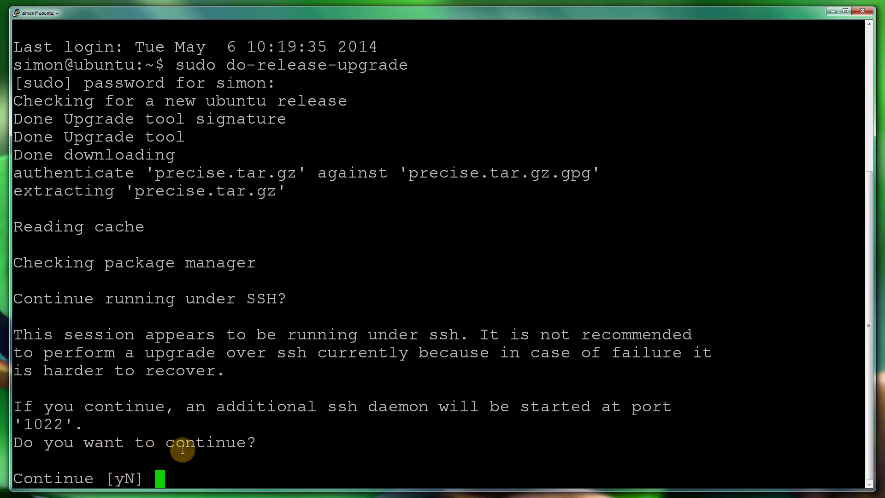
mouse_move(165, 438)
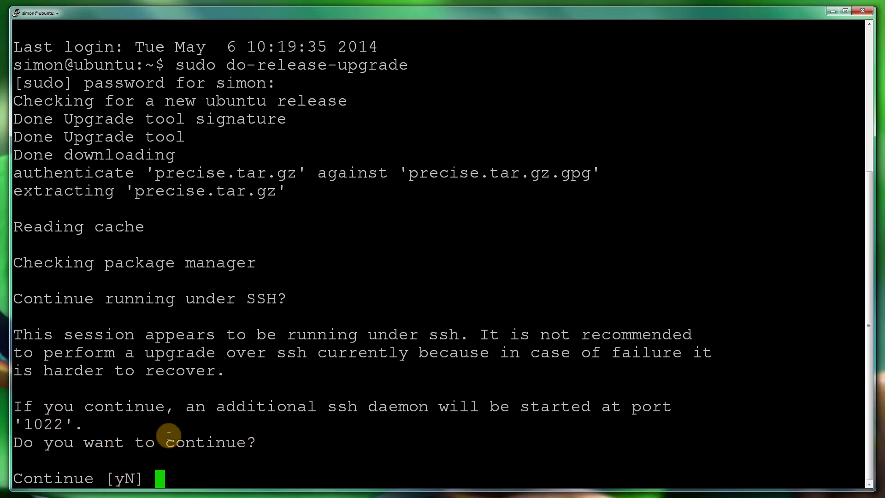
mouse_move(118, 445)
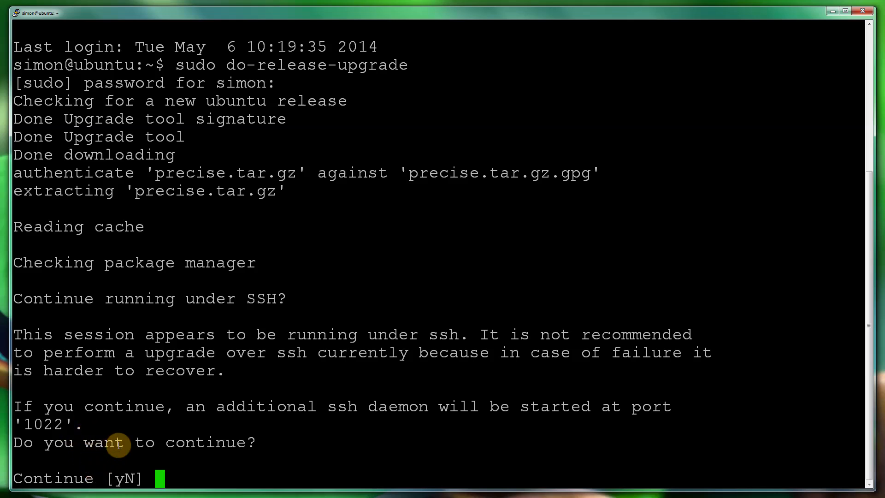
Answer 'y' to continue the precise upgrade over SSH, then reboot into 12.04.4.
text(yN] y)
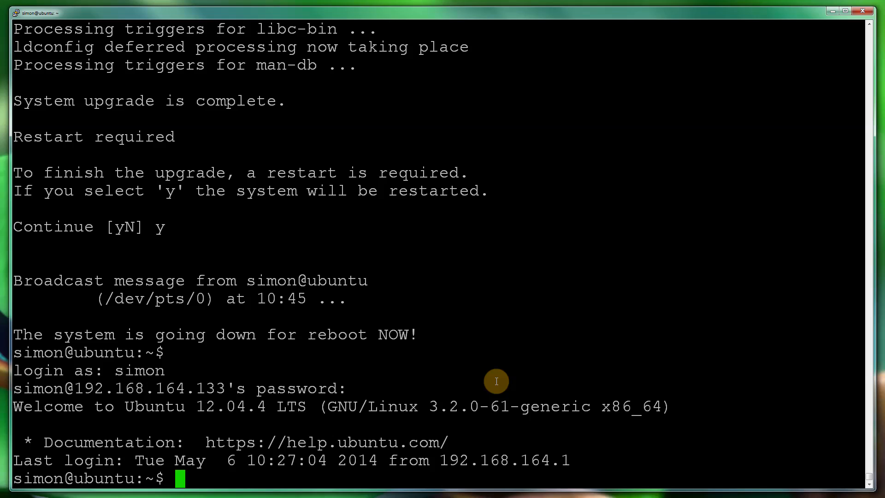
mouse_move(193, 409)
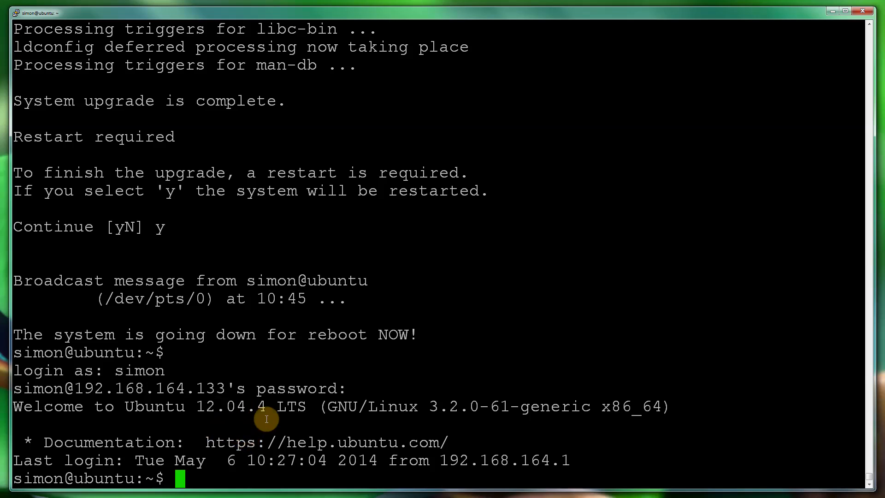
mouse_move(215, 411)
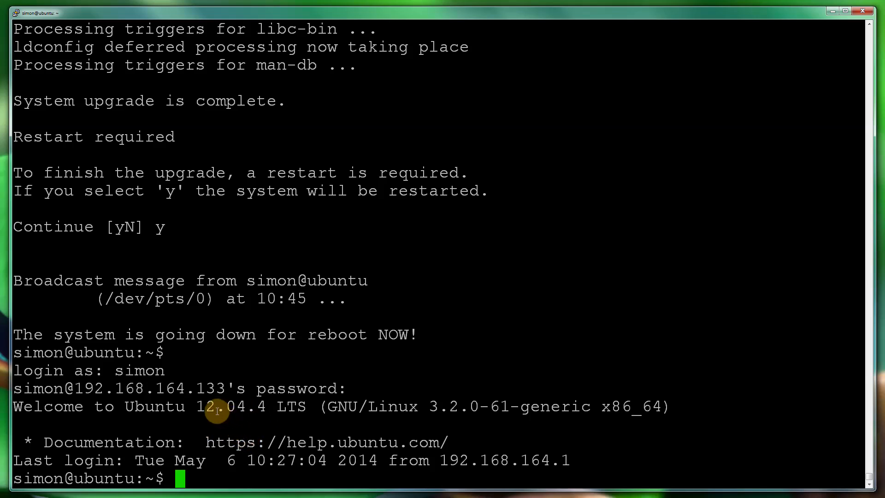
mouse_move(251, 413)
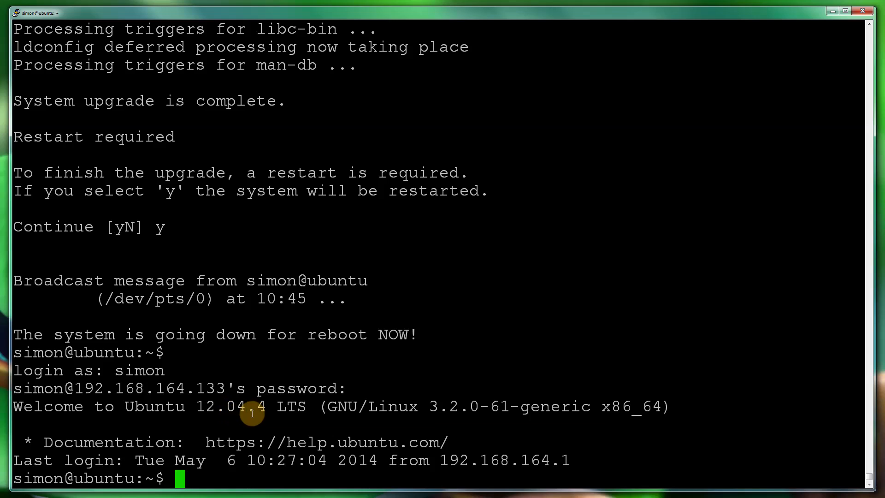
mouse_move(418, 310)
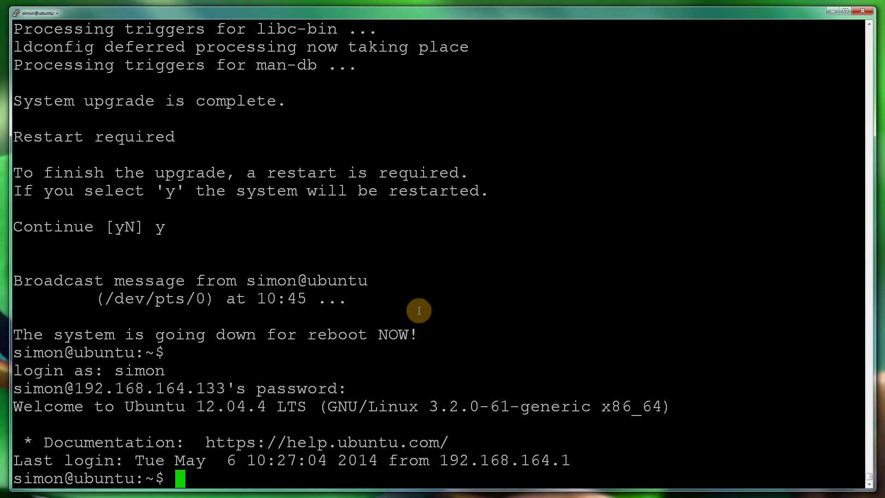
mouse_move(397, 352)
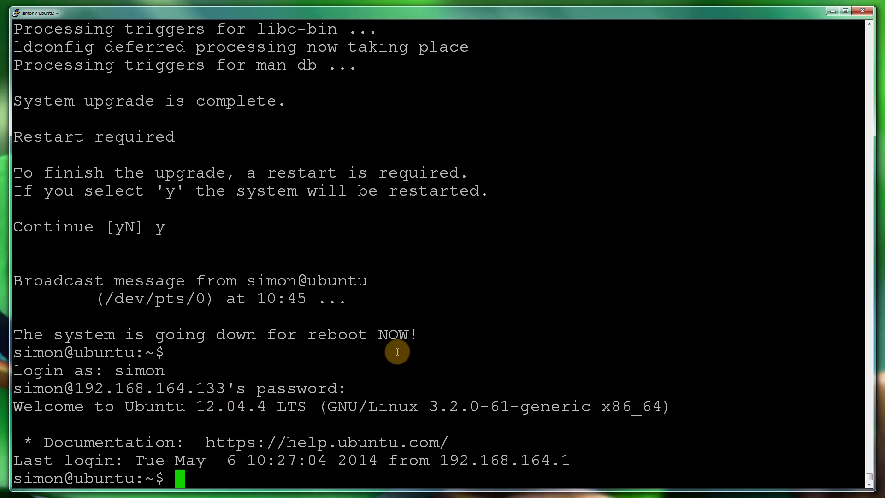
Start a new 'sudo' command on the upgraded Ubuntu 12.04.4 server.
text(sudo)
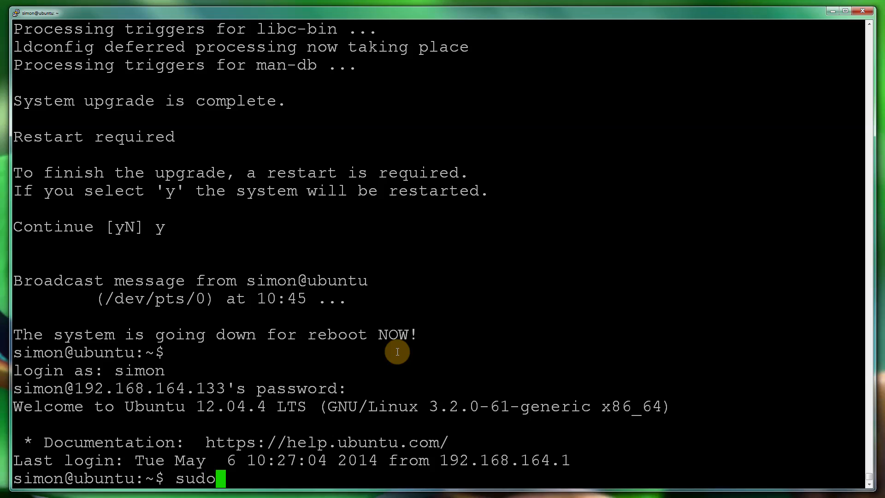
Run 'sudo do-release-upgrade', see no new release, and retype it with '-d'.
text(do-release-upgrade)
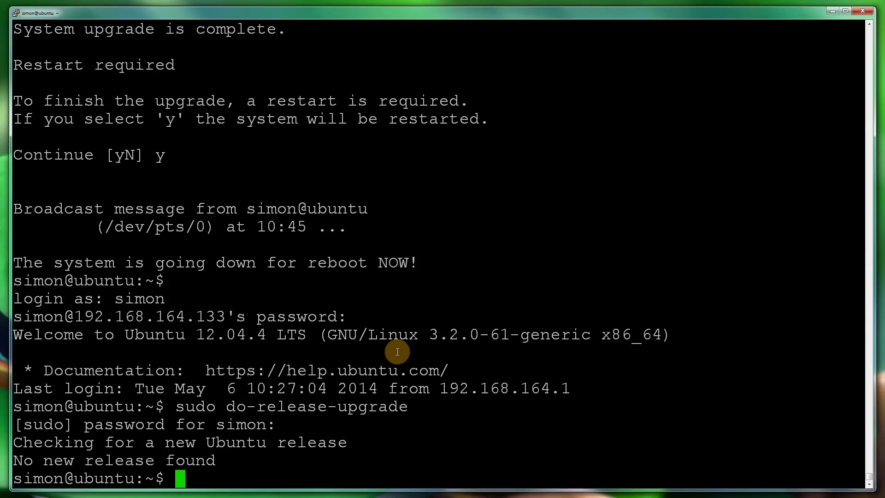
text(sudo do-release-upgrade)
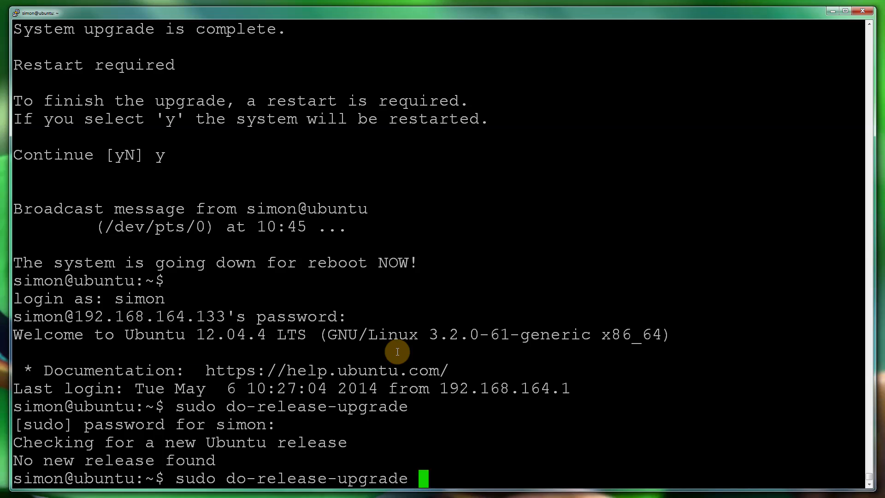
text(-d)
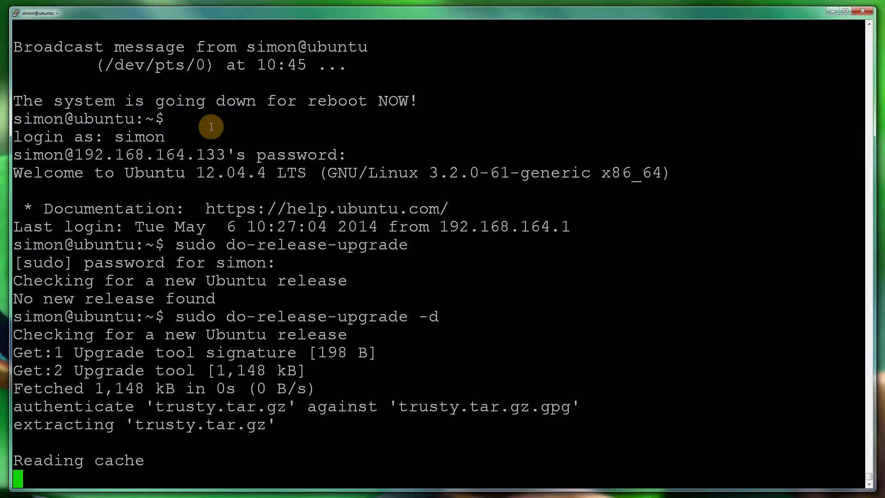
Launch the trusty development upgrade and answer 'y' to continue under SSH.
double_click(189, 407)
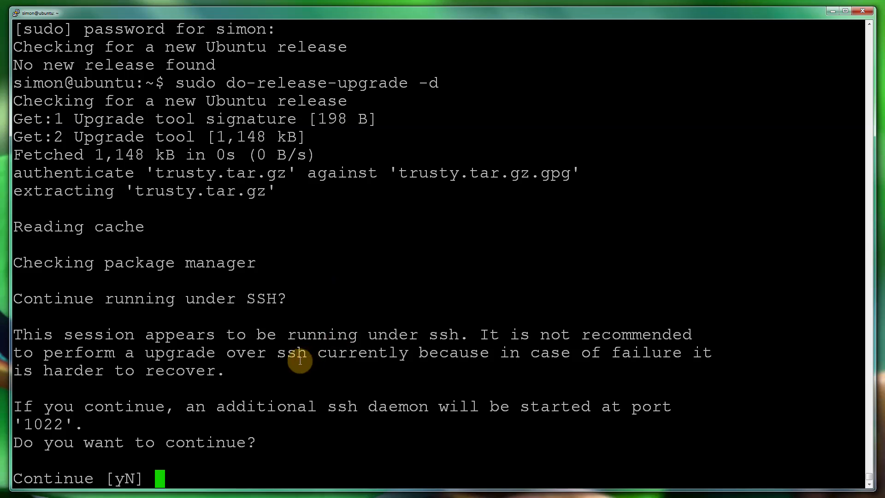
mouse_move(259, 357)
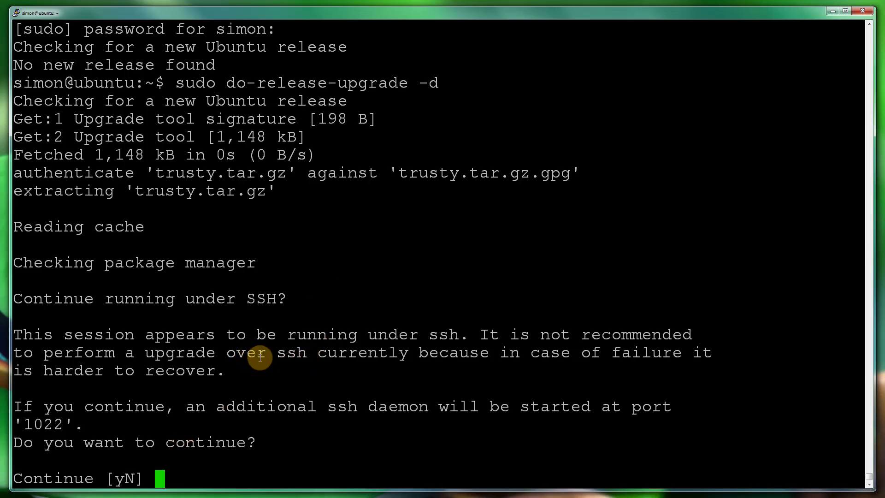
mouse_move(276, 346)
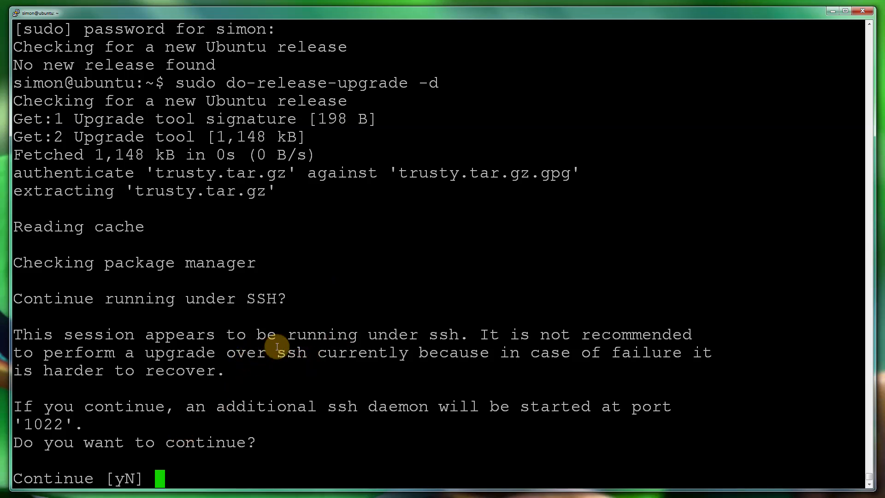
text(y)
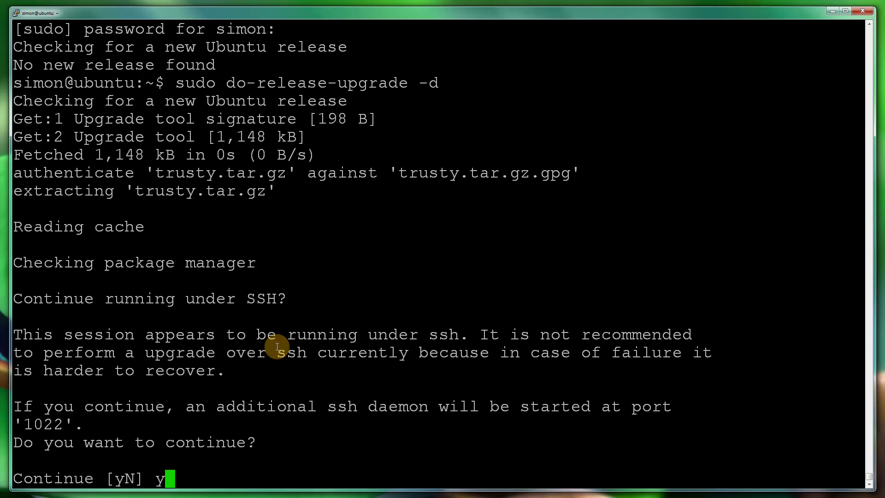